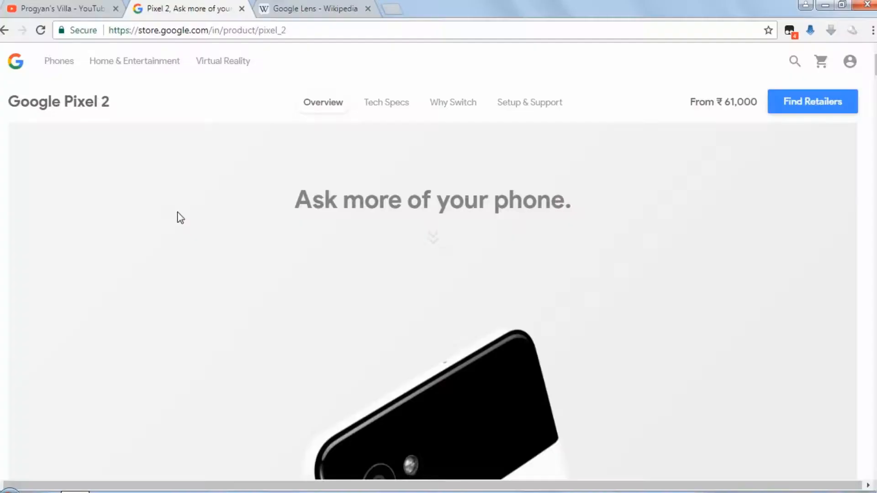
Scroll the Pixel 2 page down to the 'Search what you see' Google Lens section.
scroll(down, 3)
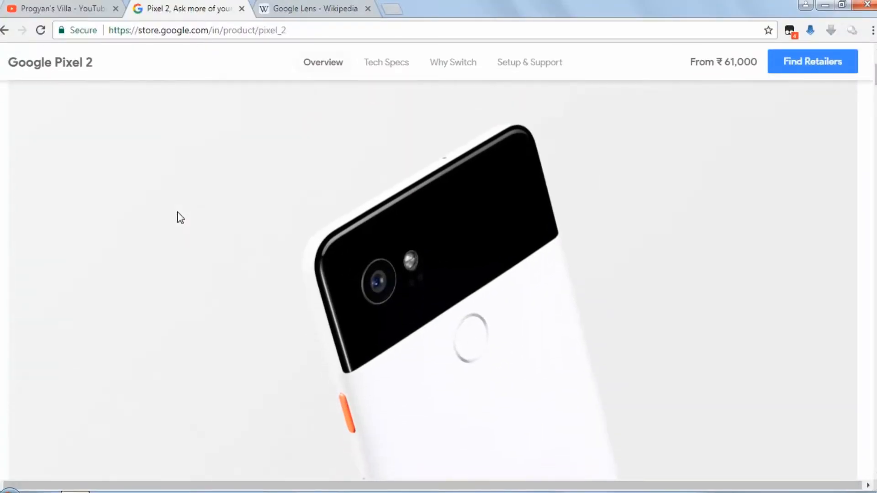
scroll(down, 3)
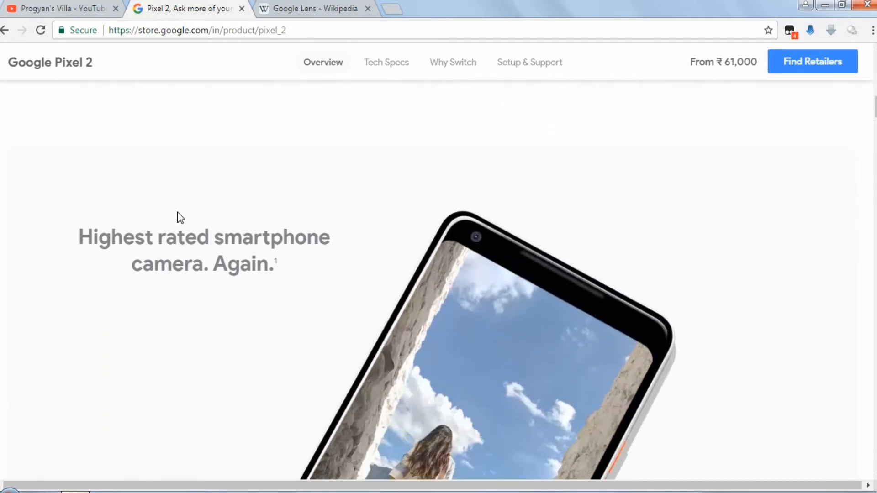
scroll(down, 3)
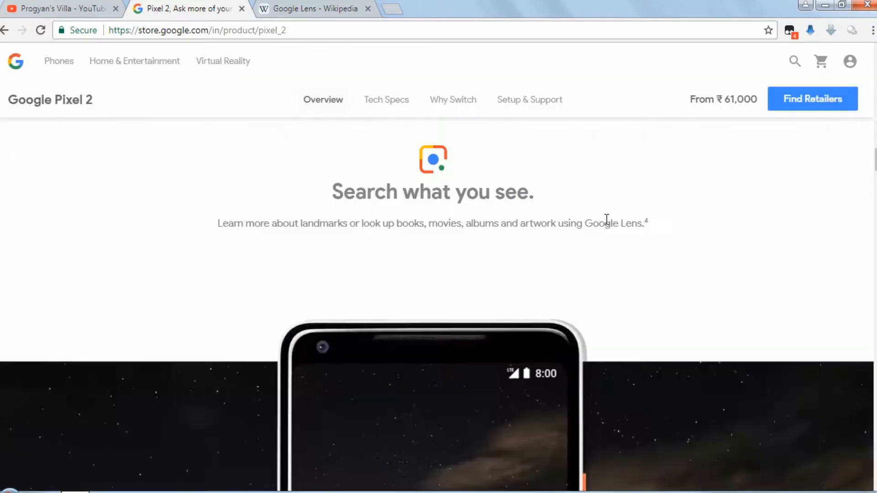
scroll(down, 3)
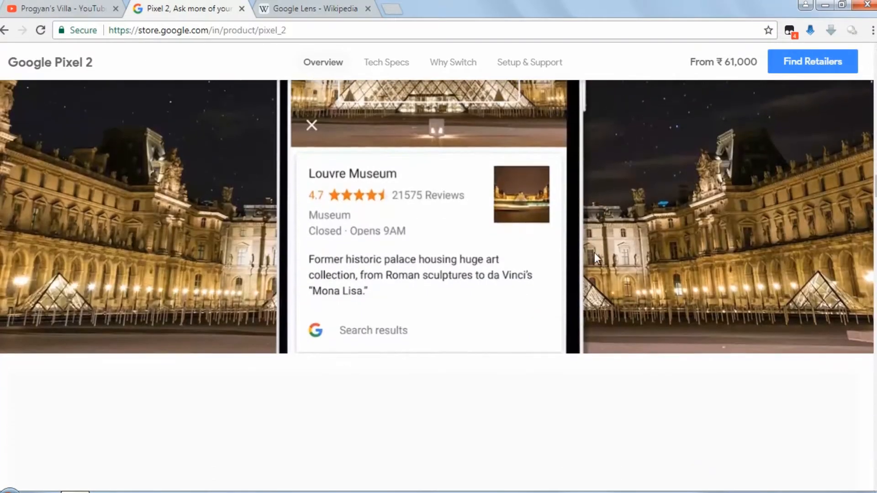
scroll(down, 3)
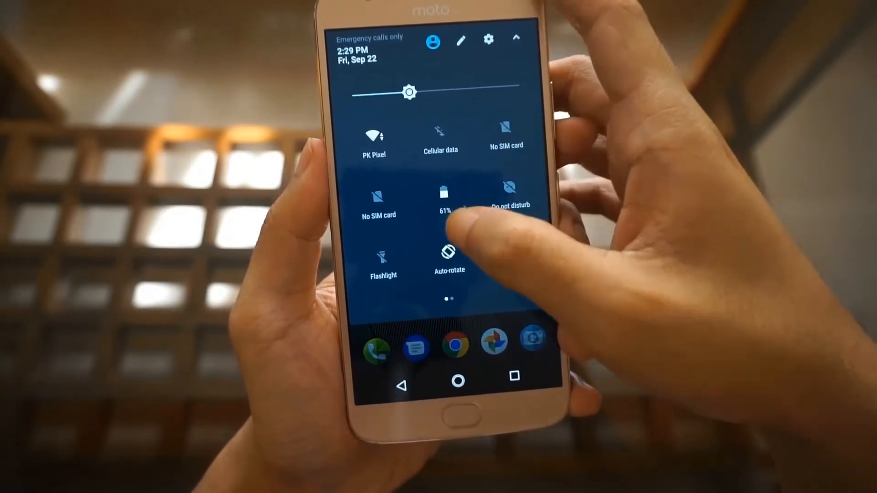
Dismiss the quick settings shade and return to the Android home screen.
click(488, 38)
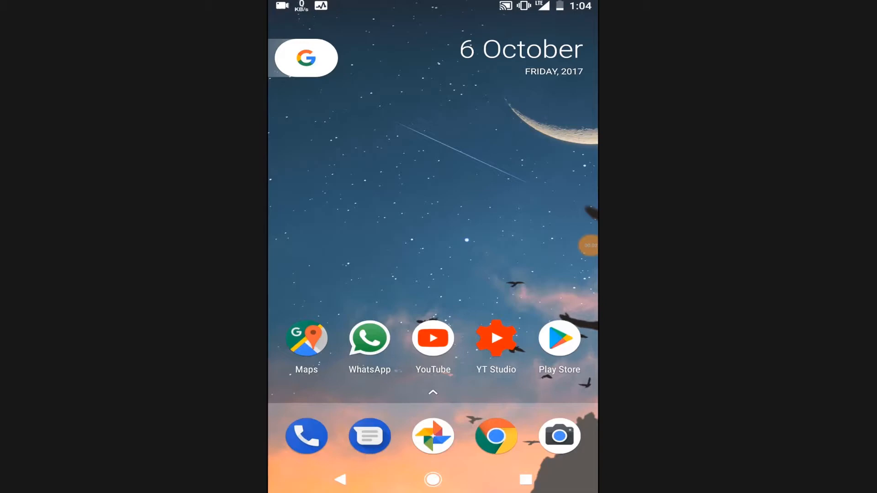
click(559, 437)
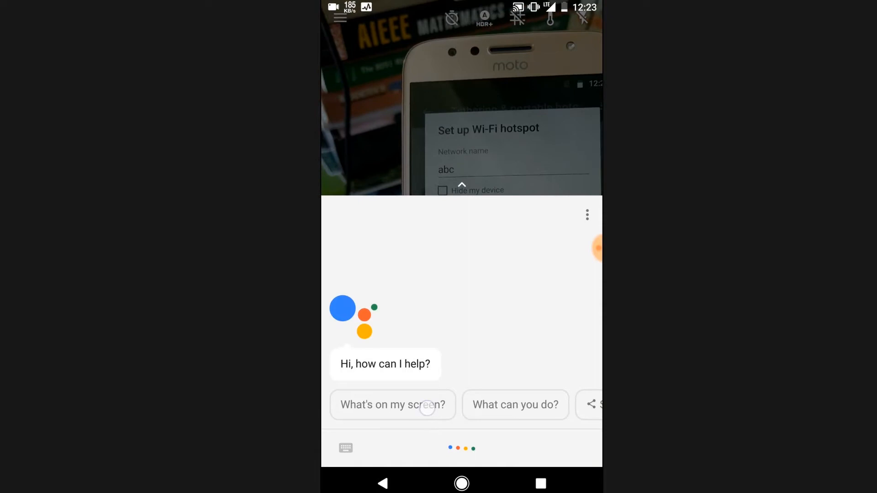
click(391, 405)
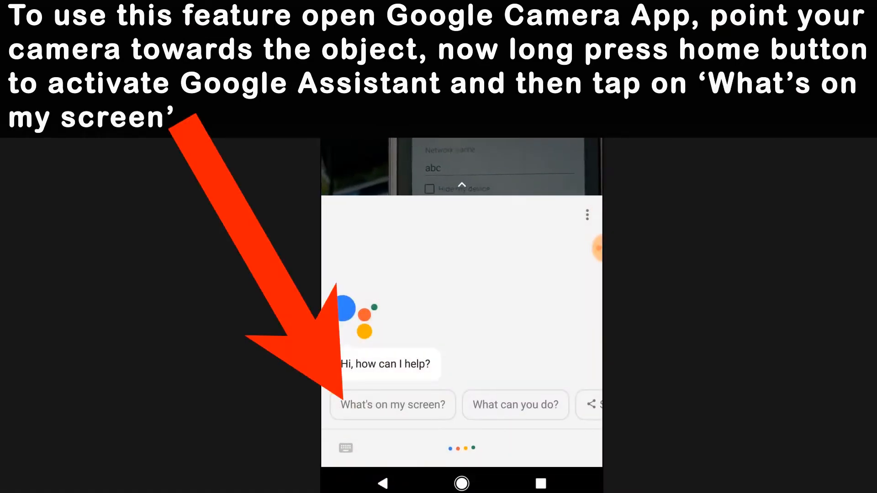
click(392, 404)
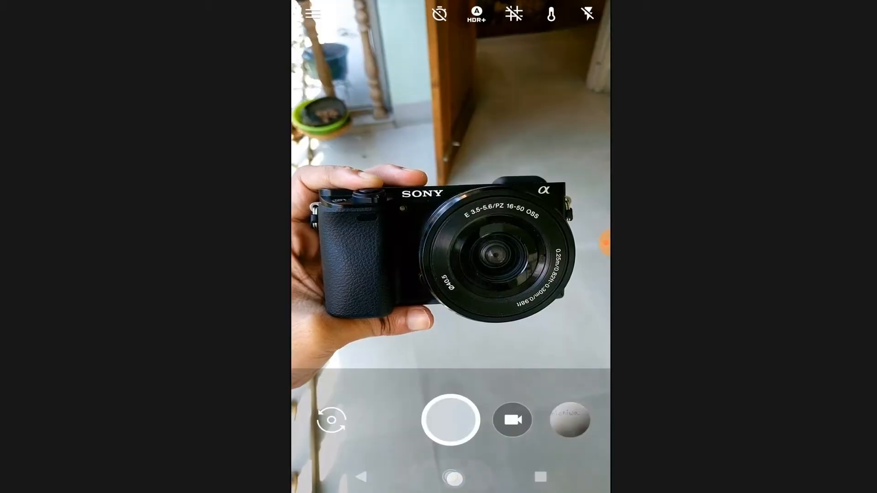
Launch Google Camera with the viewfinder aimed at the Sony camera.
click(450, 477)
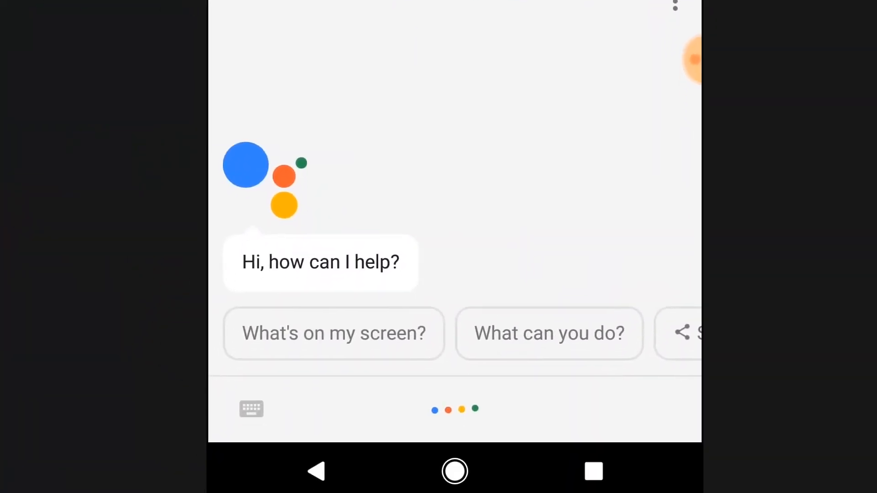
click(333, 334)
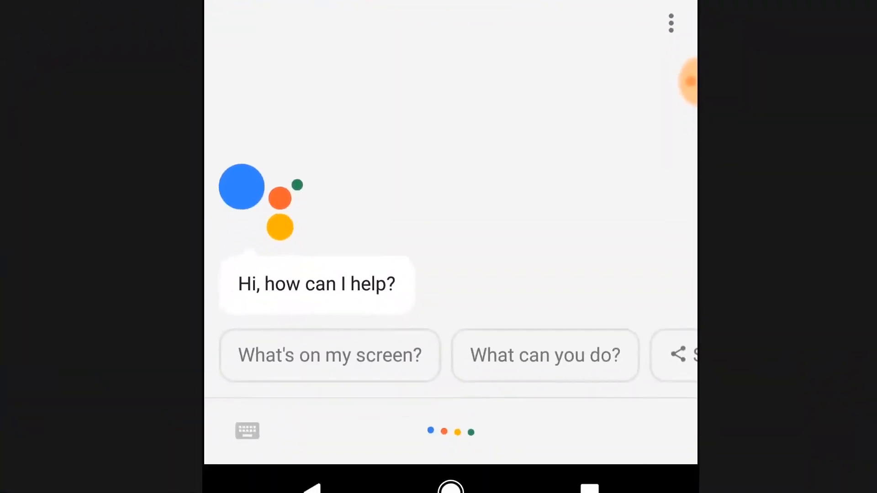
click(330, 355)
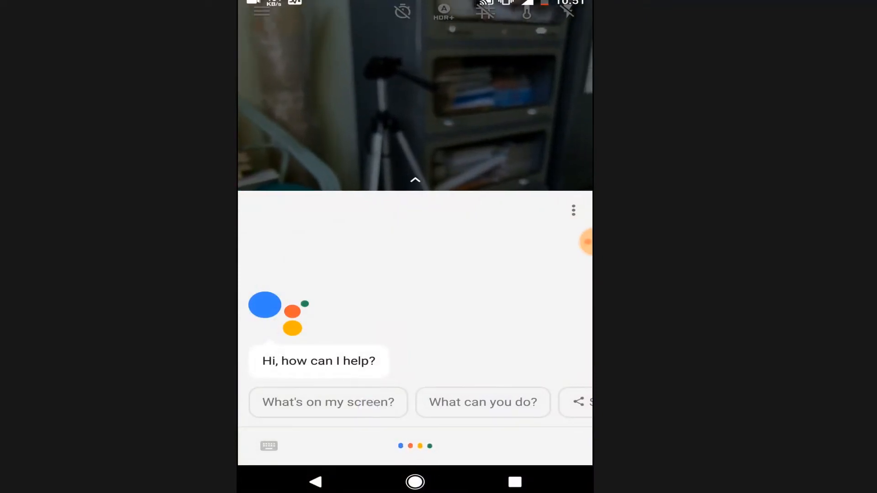
click(328, 402)
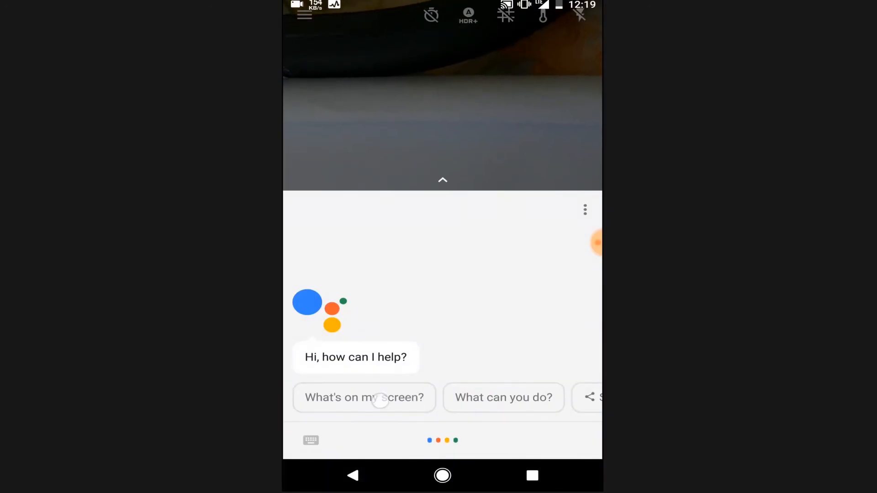
click(364, 397)
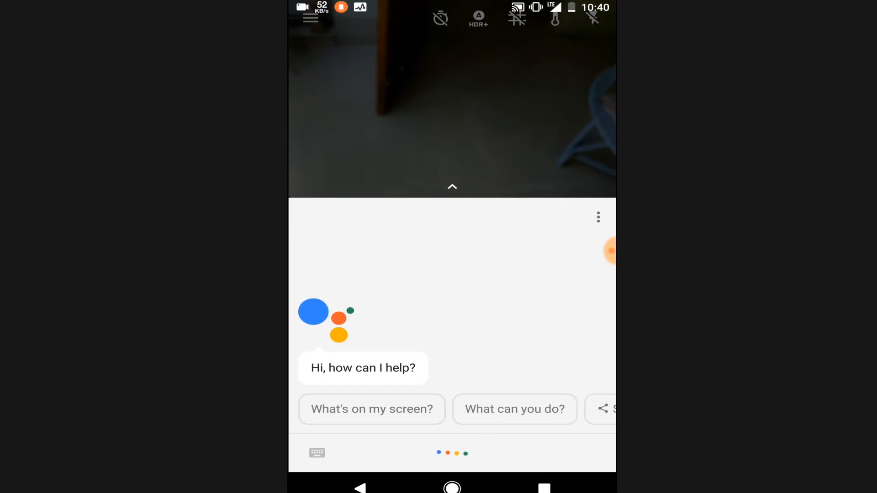
click(371, 408)
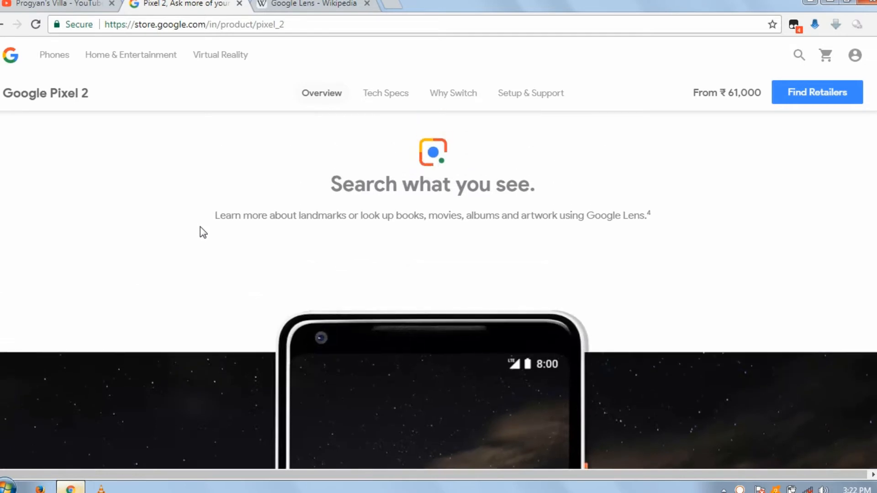
Highlight the full 'Learn more about landmarks…using Google Lens' sentence.
drag(214, 216, 383, 215)
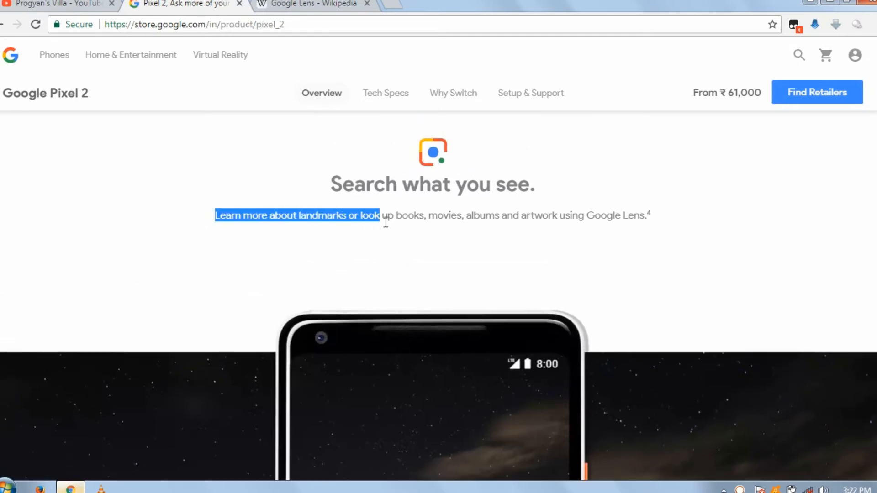
drag(380, 215, 648, 215)
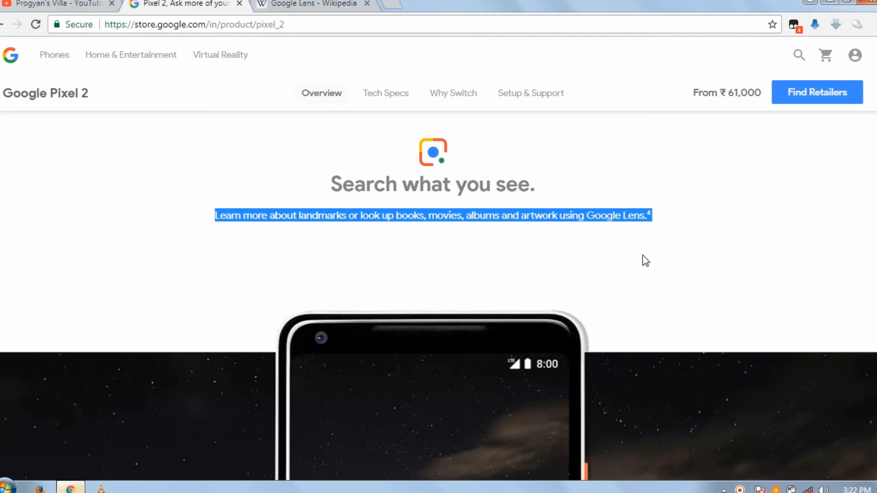